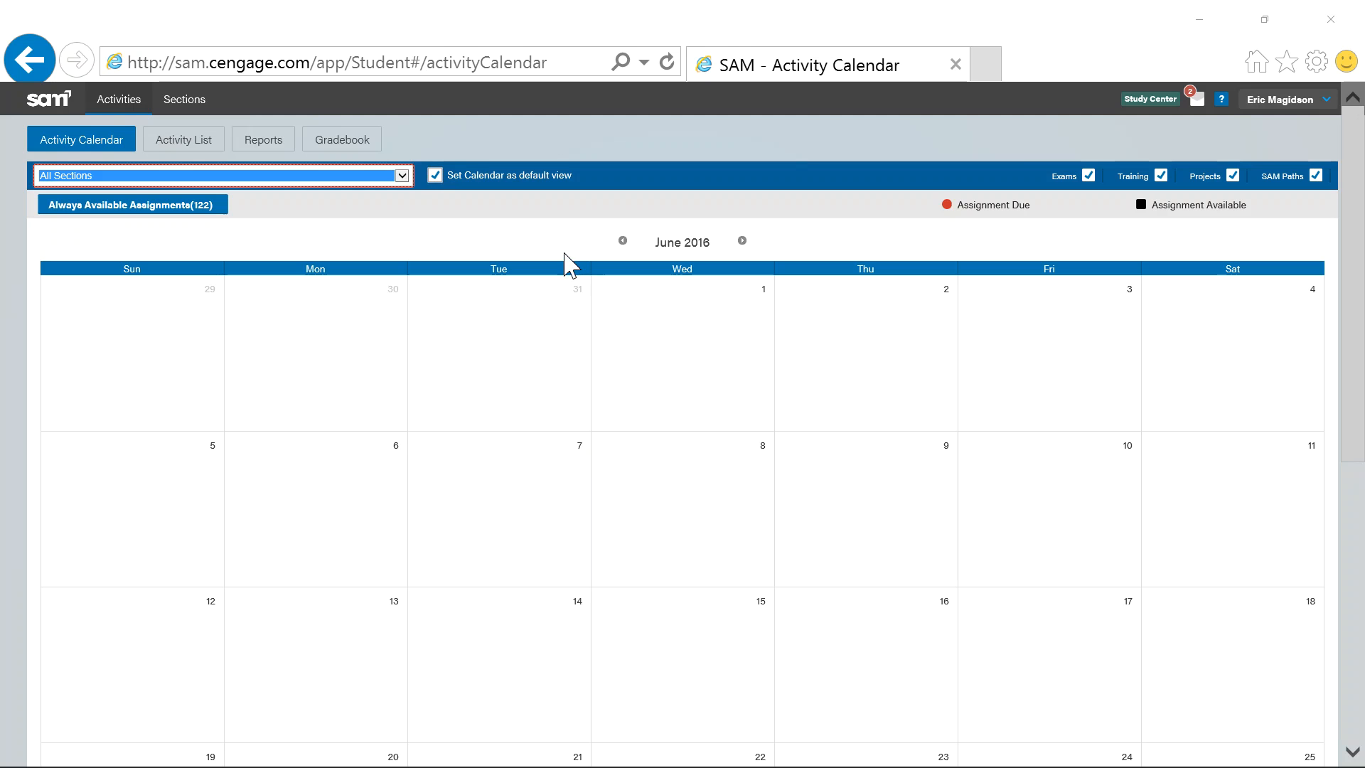
mouse_move(1345, 83)
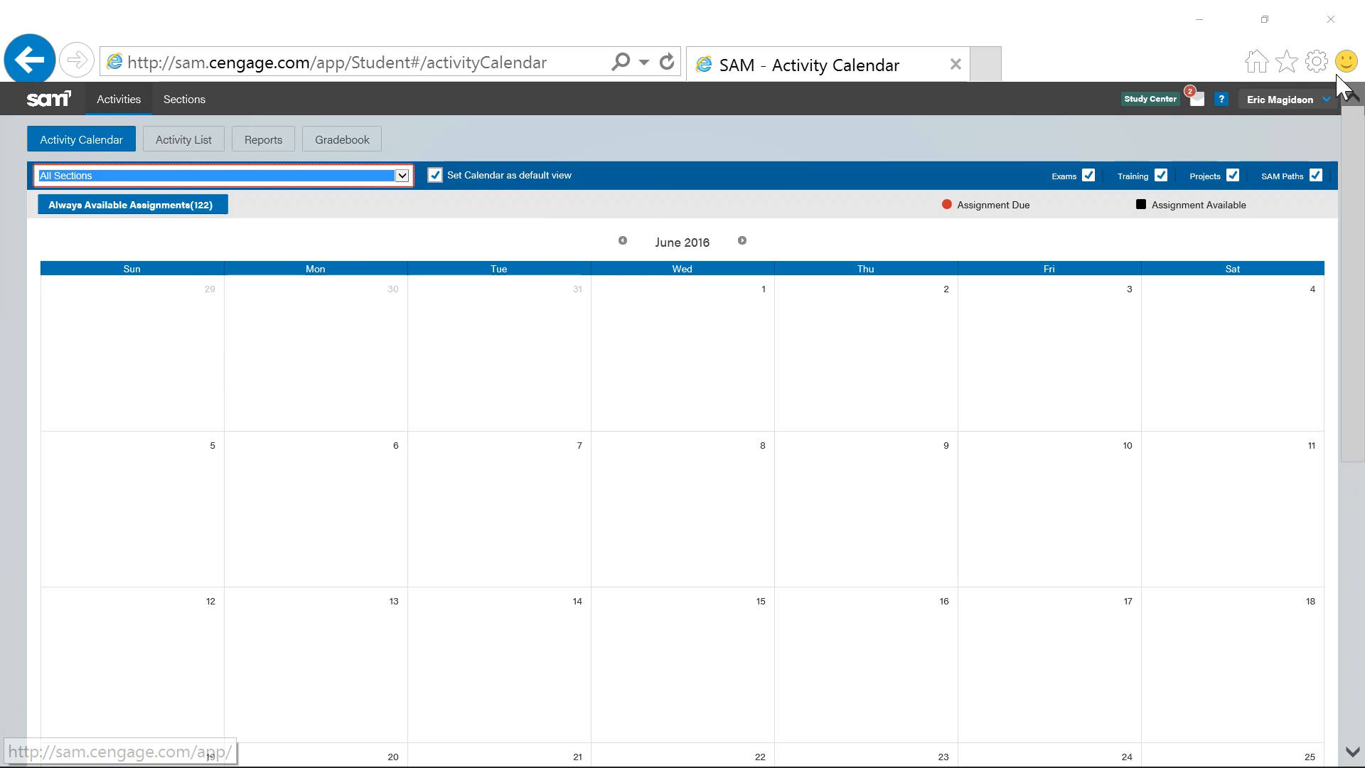
mouse_move(654, 127)
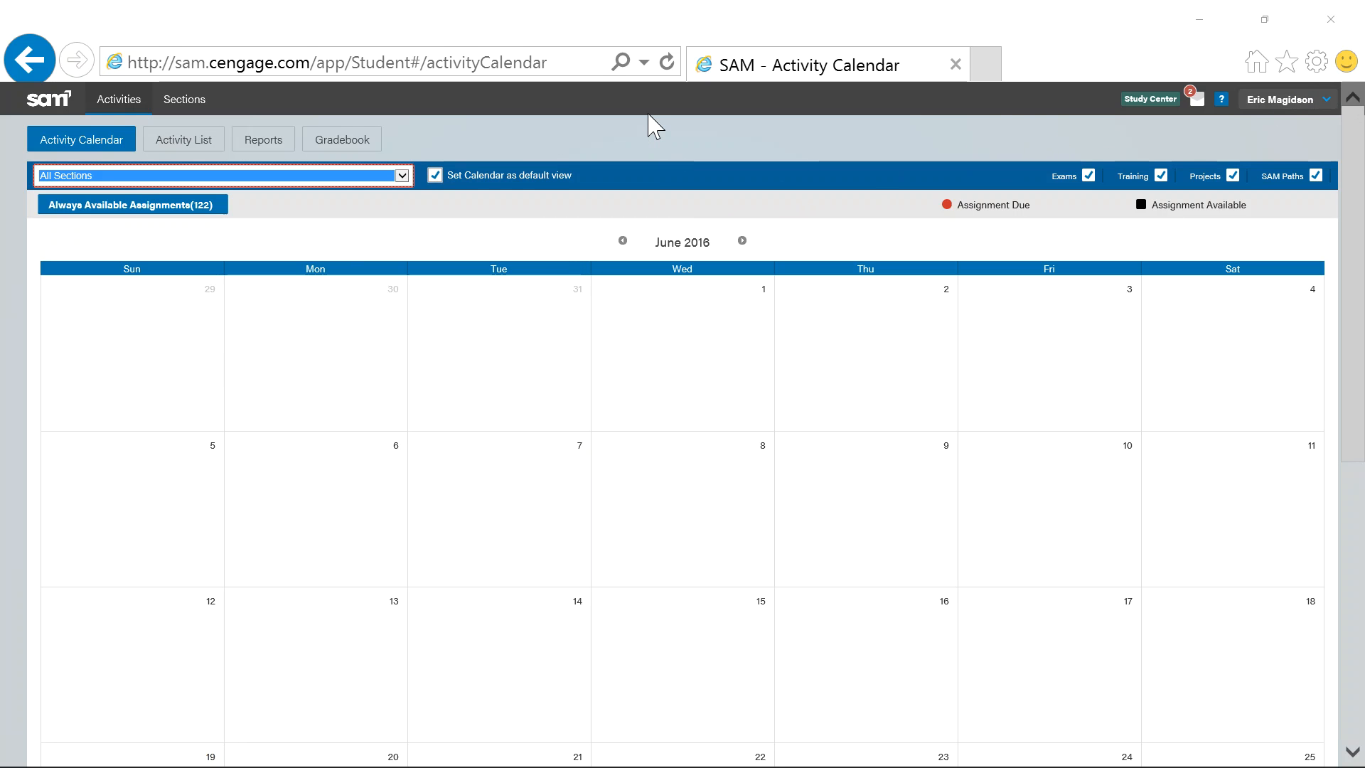
mouse_move(1021, 107)
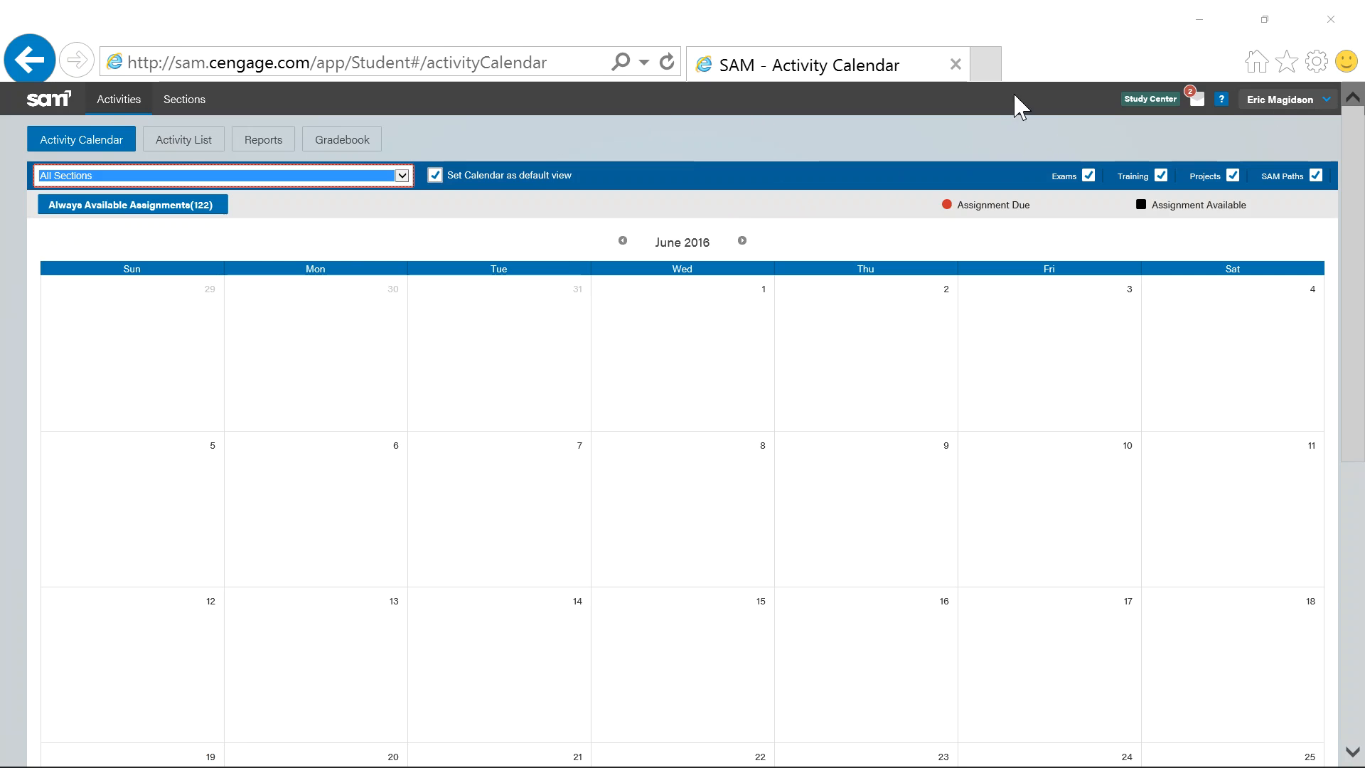
Show the Activity List of all 29 assignments for the CIS120 Summer 2016 section.
click(1281, 98)
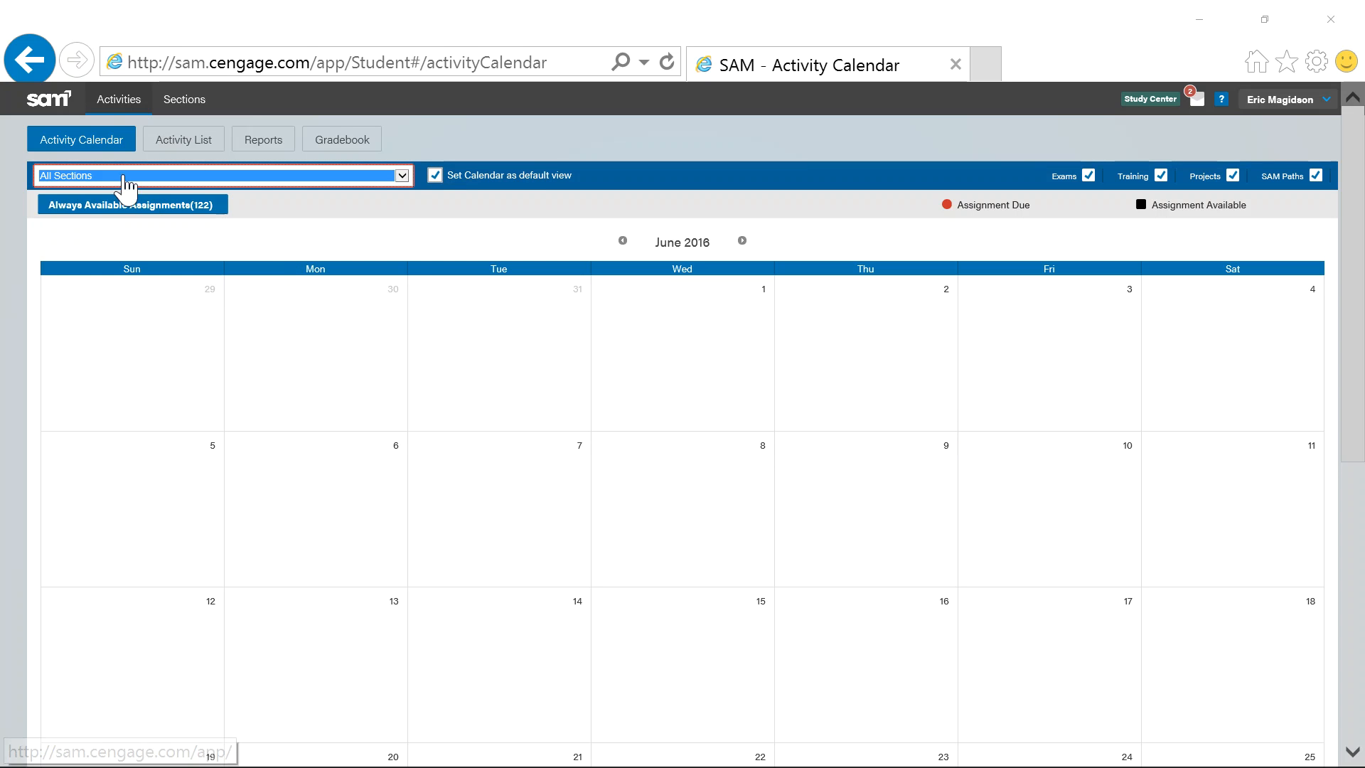
mouse_move(184, 140)
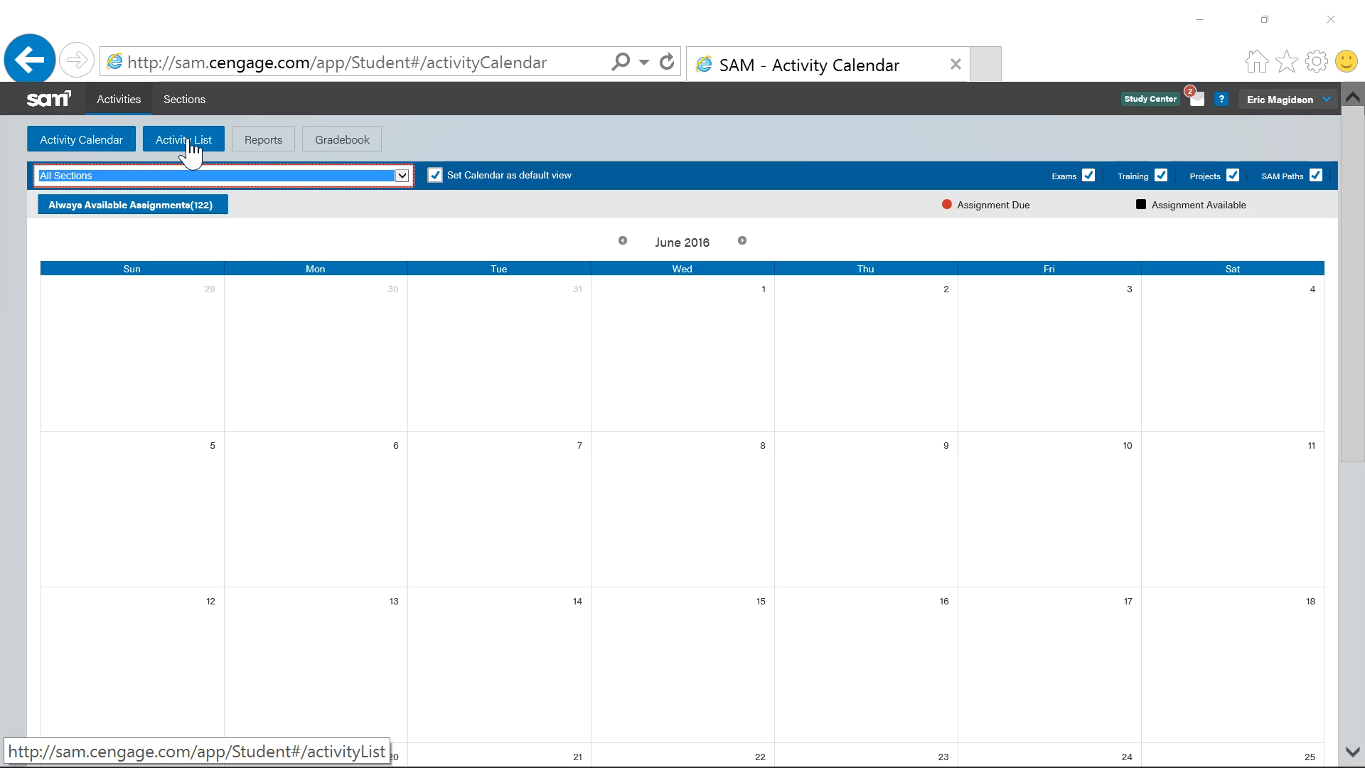
click(184, 139)
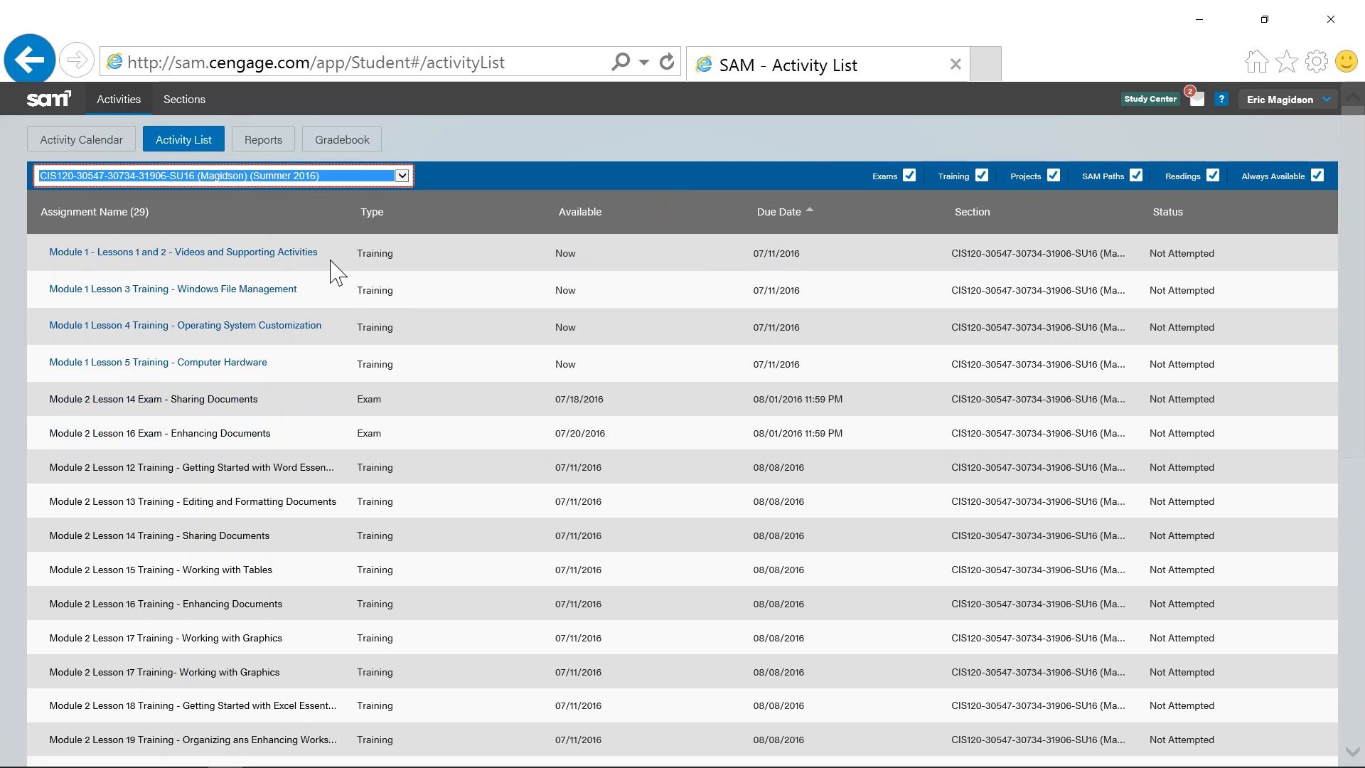
mouse_move(767, 348)
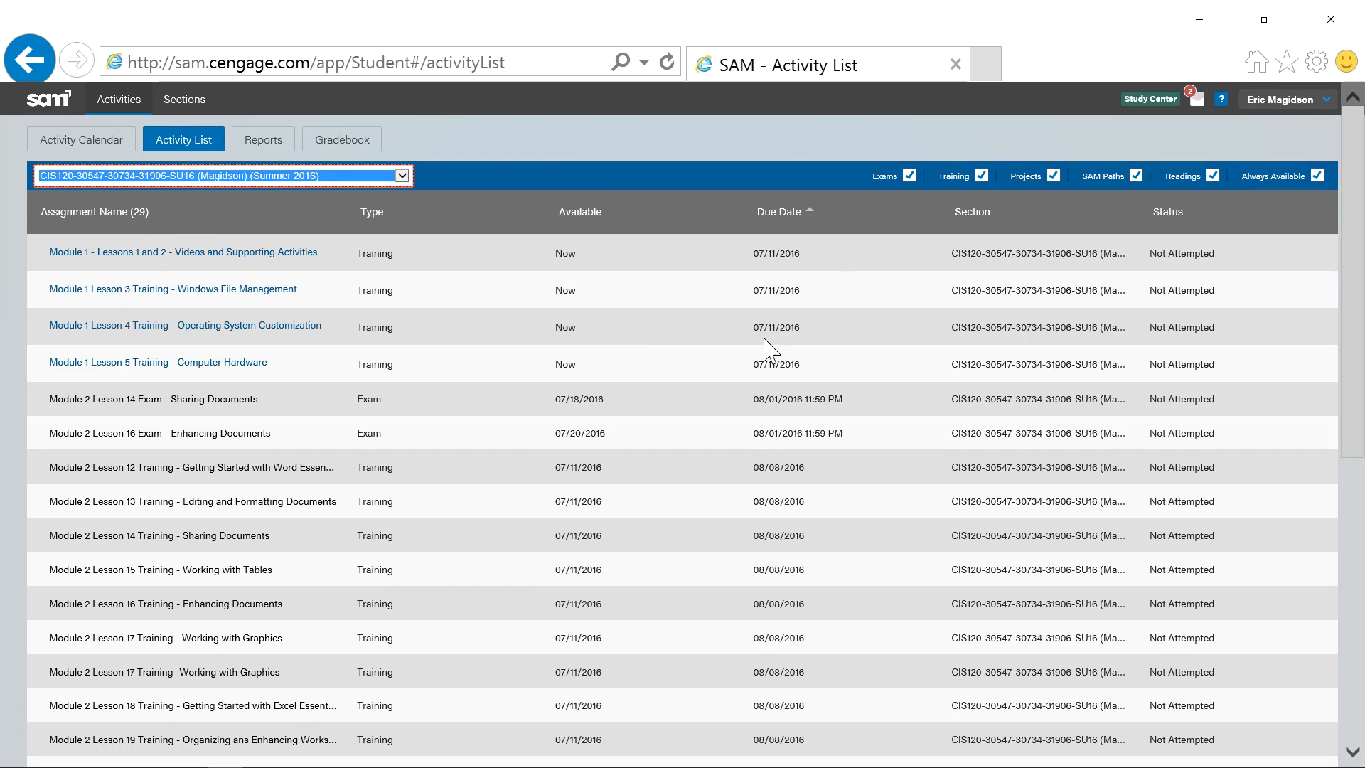
mouse_move(931, 174)
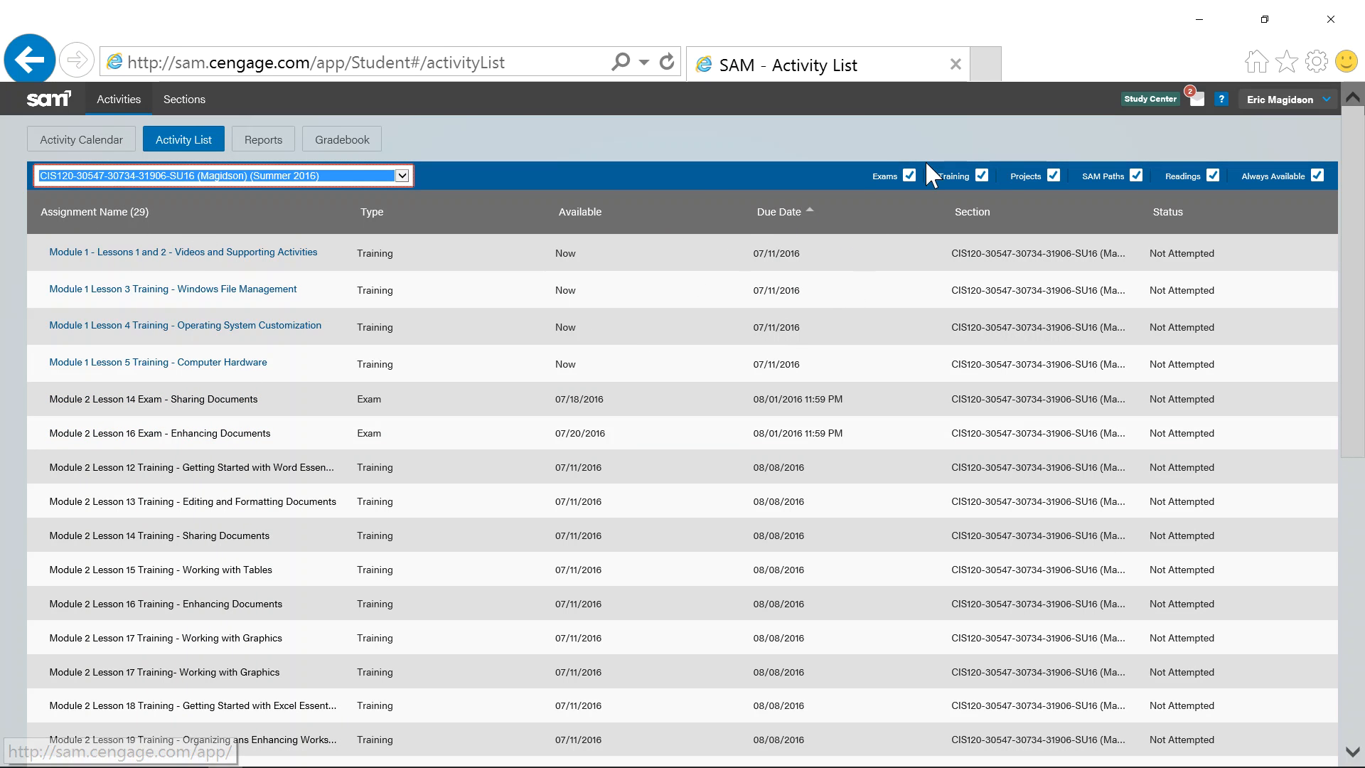
Filter out non-reading types and SAM Paths, then launch the Computer Literacy Basics 5e reading.
click(909, 176)
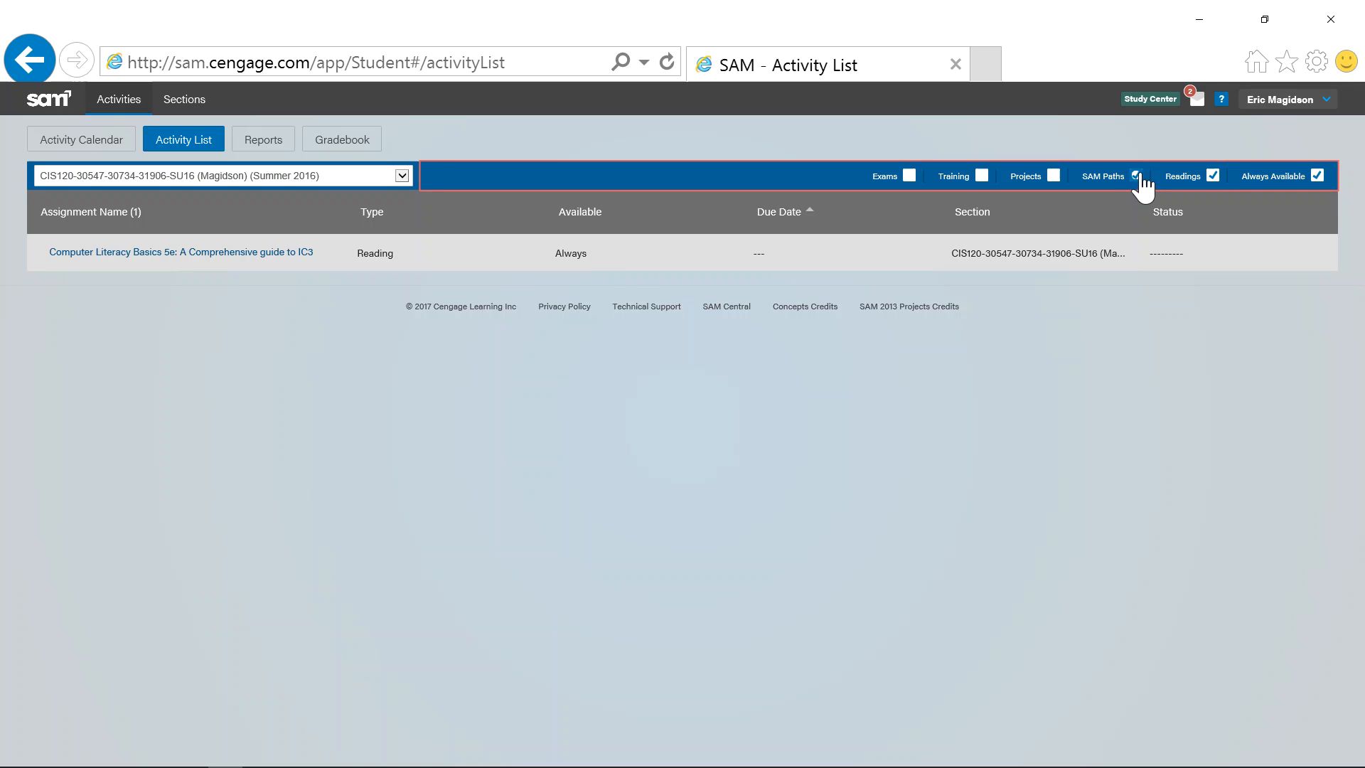
click(1136, 177)
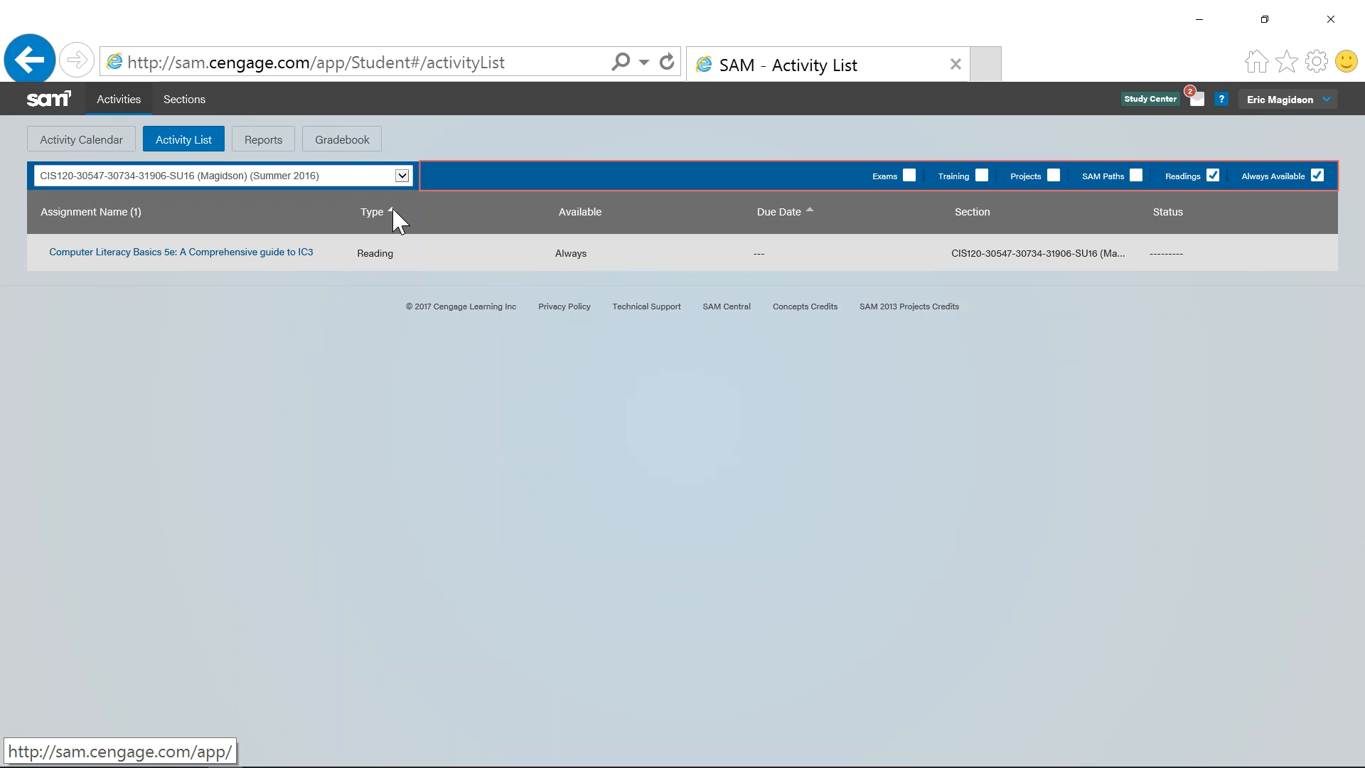
mouse_move(580, 253)
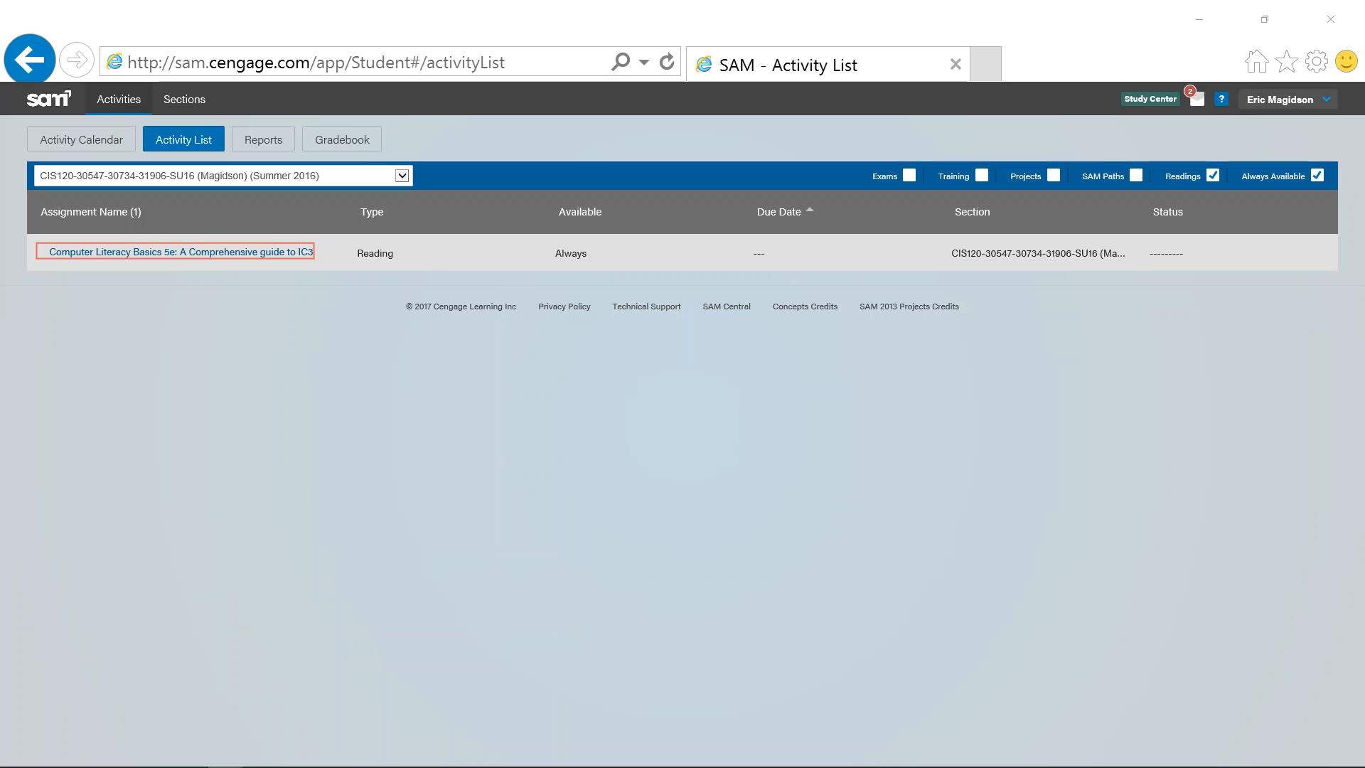
click(177, 253)
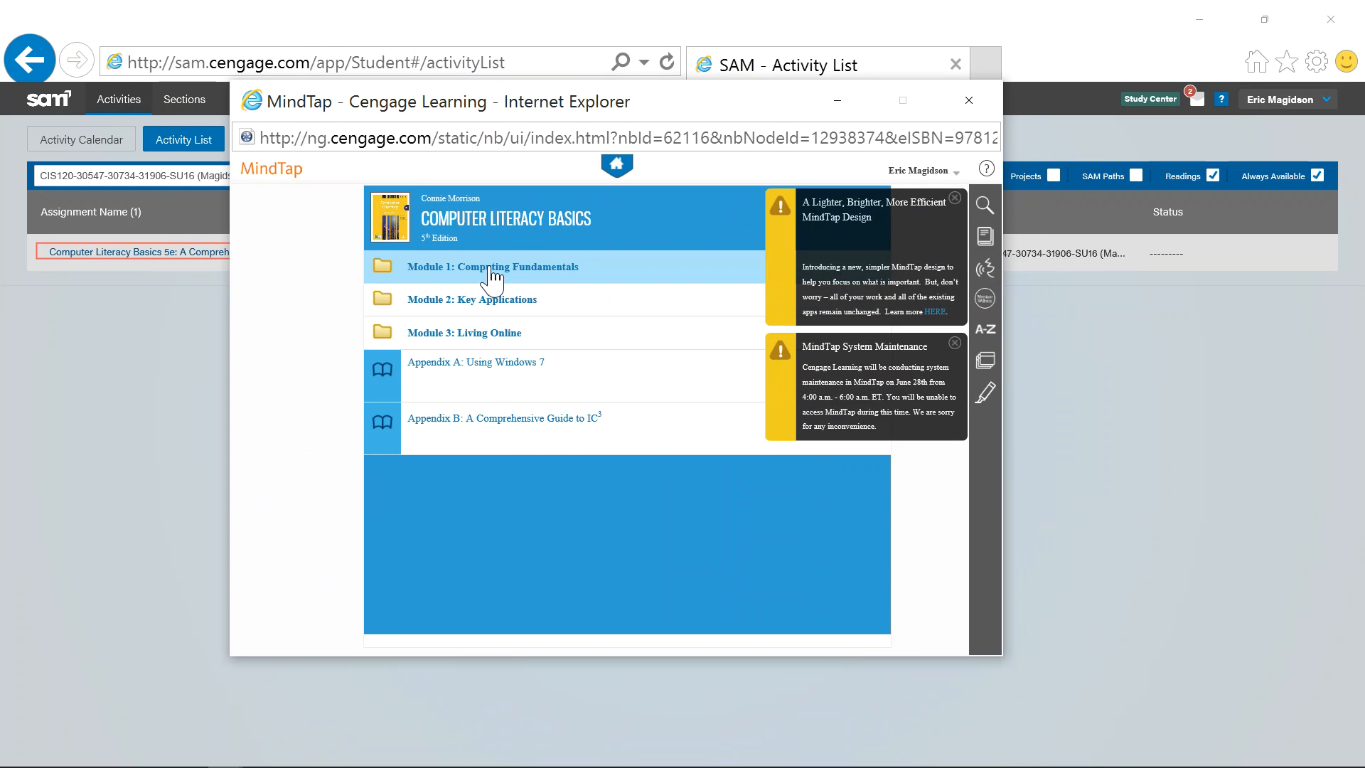
Expand Module 1: Computing Fundamentals and show Lesson 2's contents down to Chapter Review.
click(492, 266)
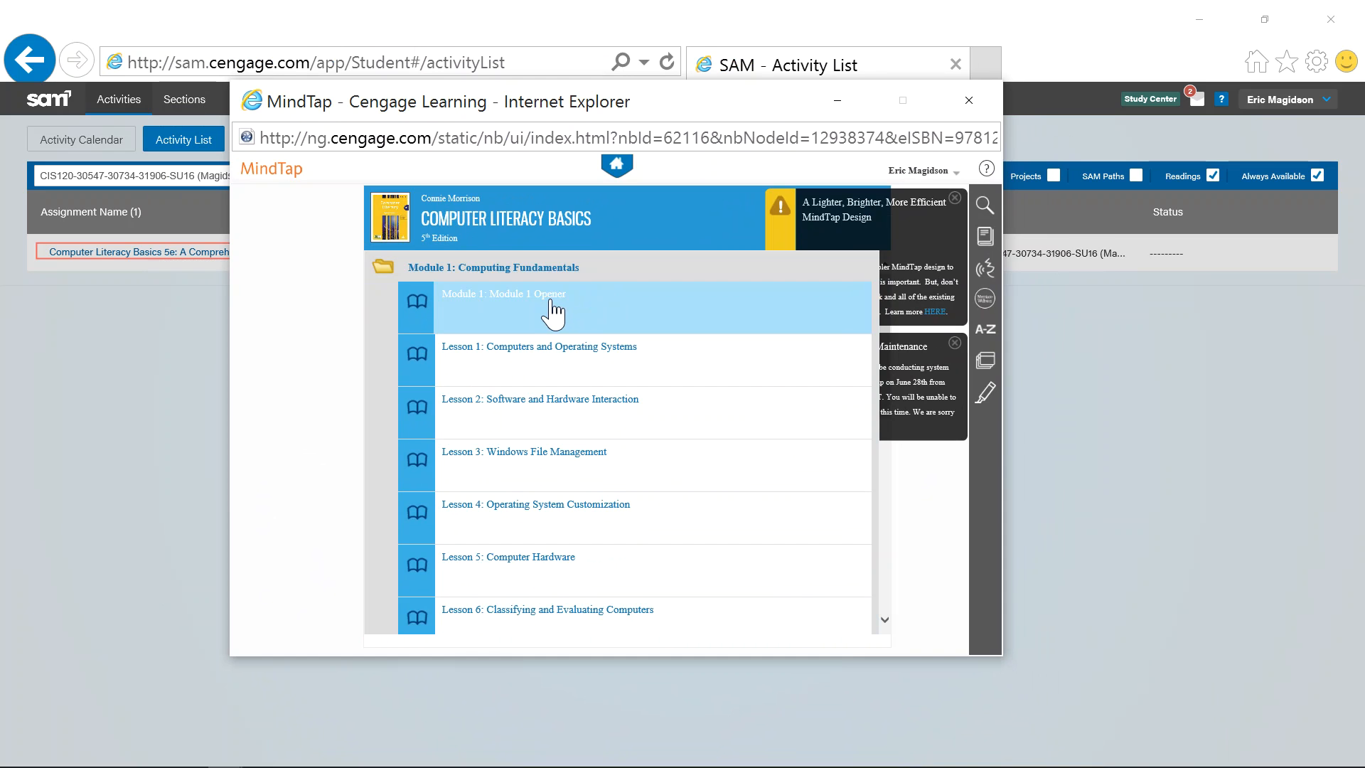
mouse_move(565, 369)
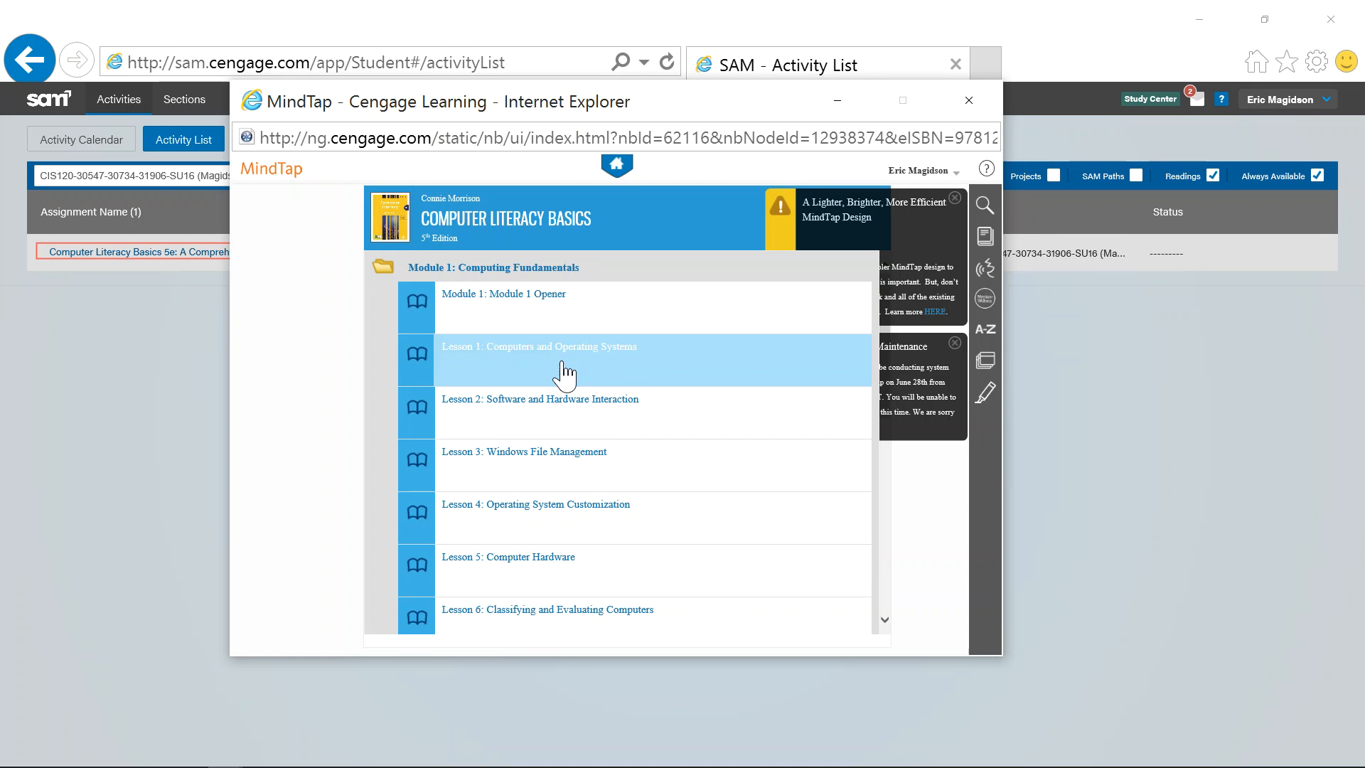
mouse_move(600, 483)
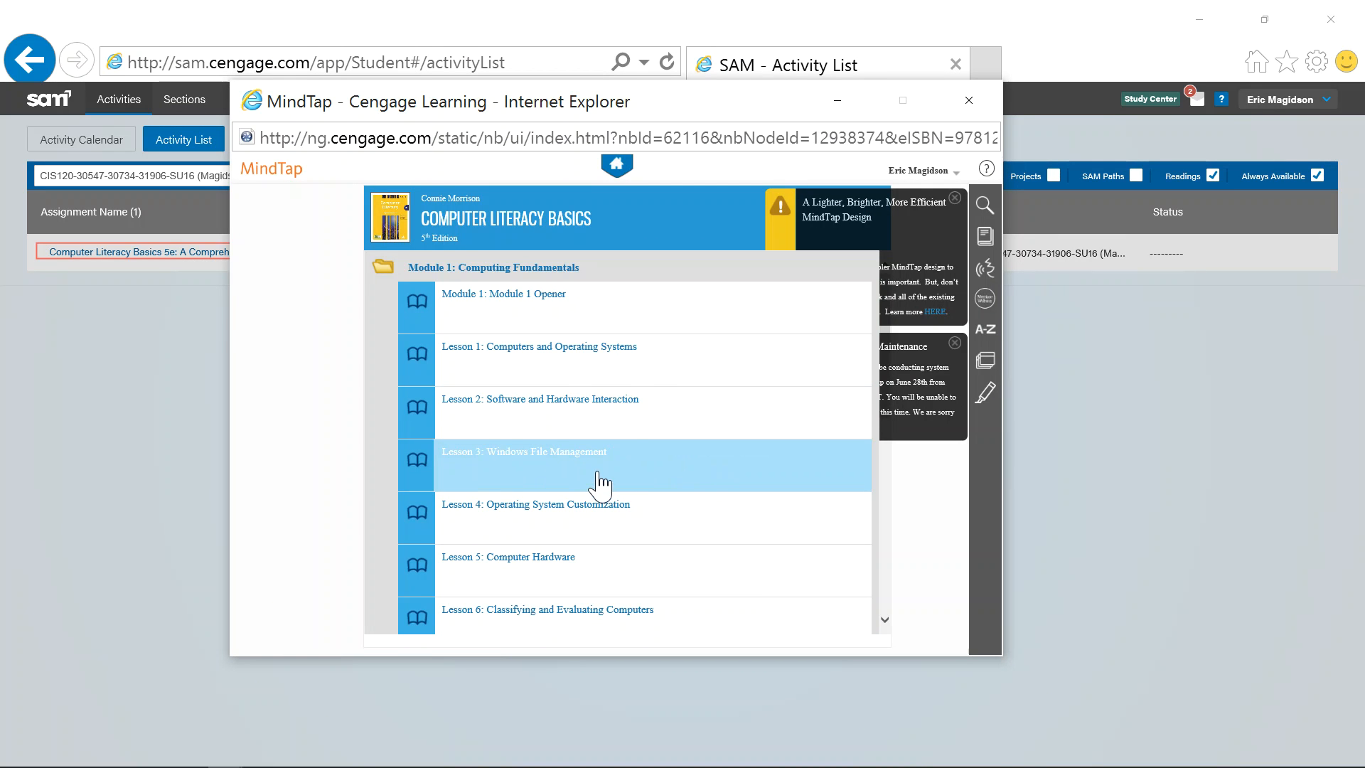
click(539, 404)
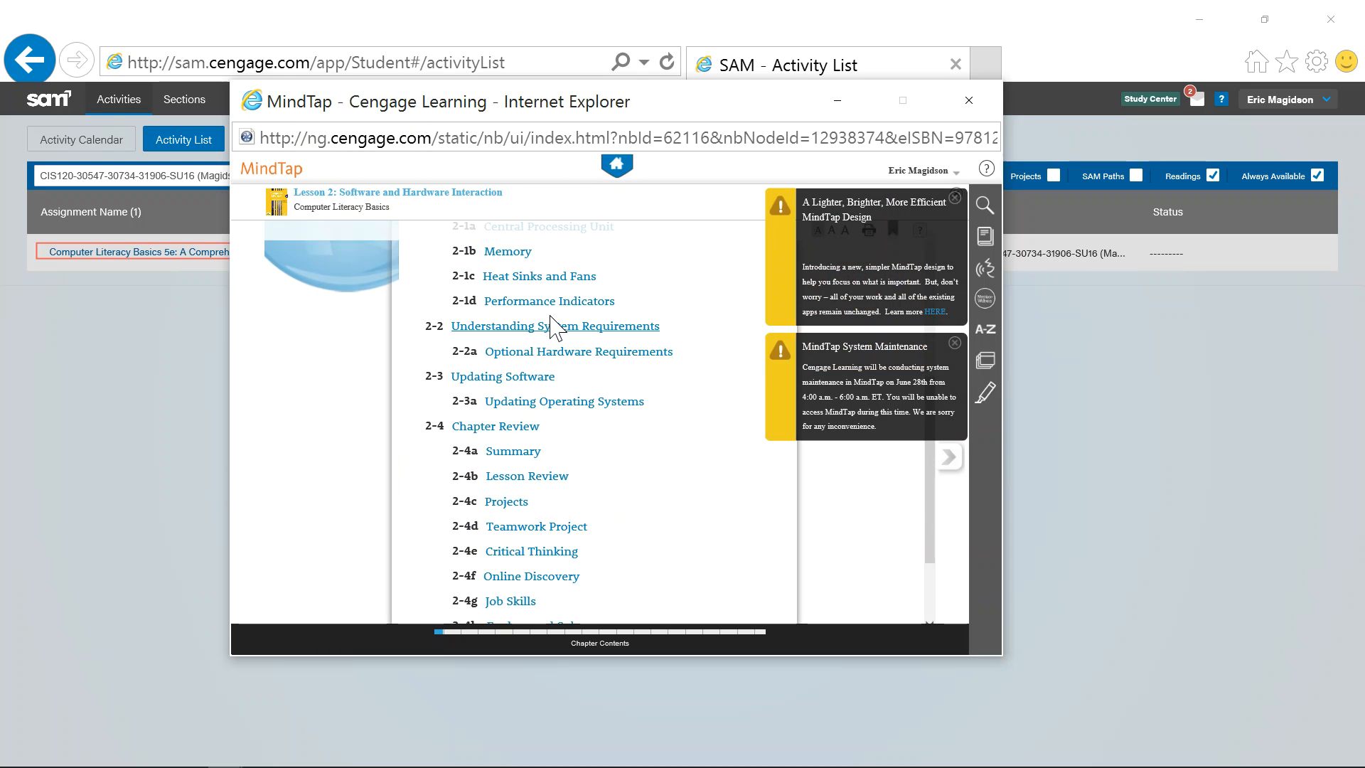
scroll(down, 3)
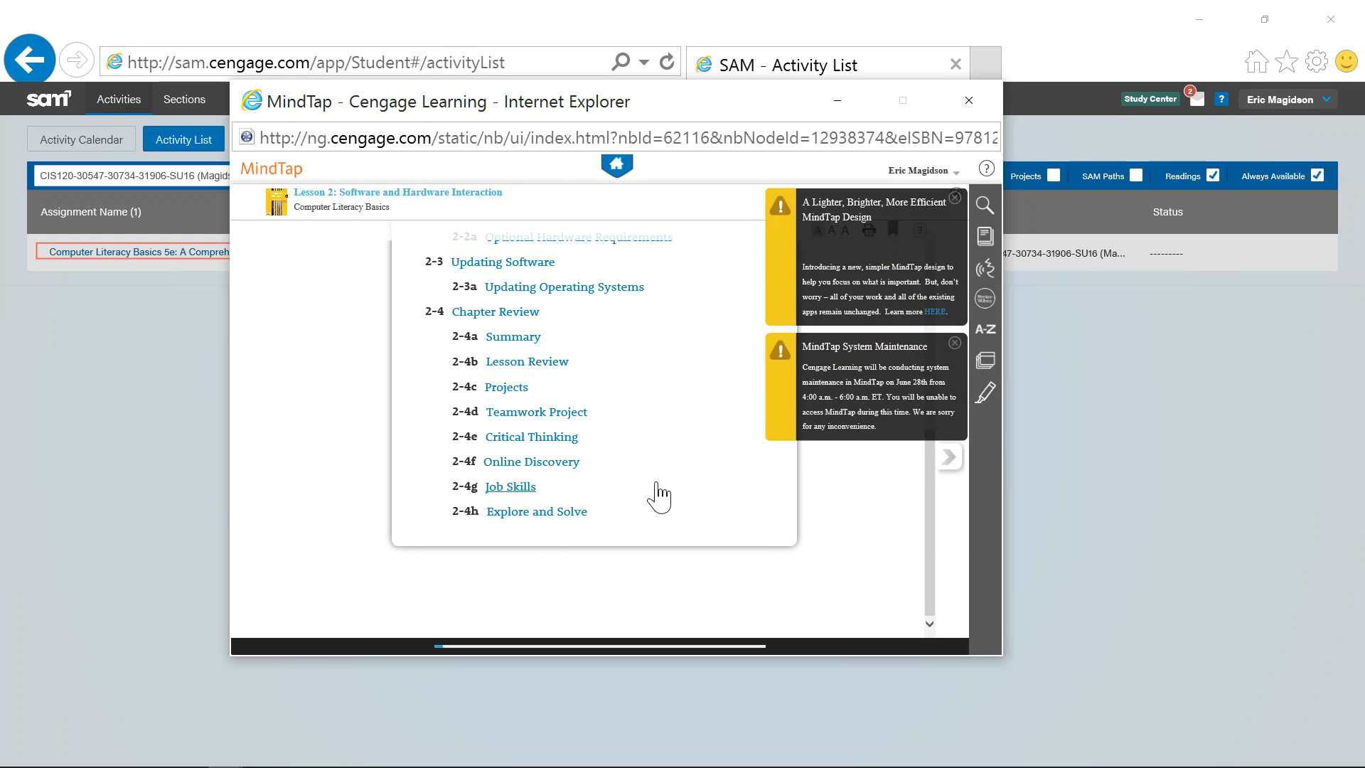
Display the 2-4f Online Discovery processor research questions of Lesson 2.
click(530, 460)
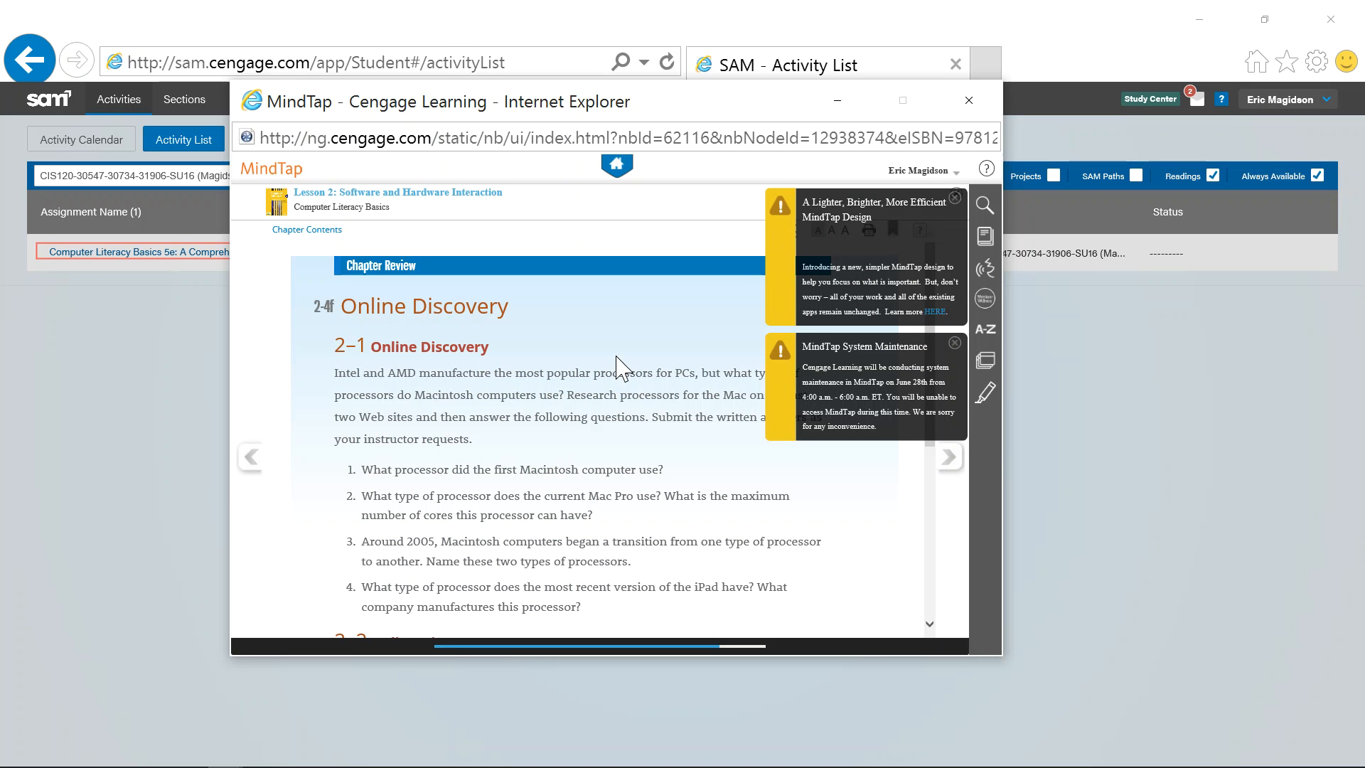
scroll(down, 3)
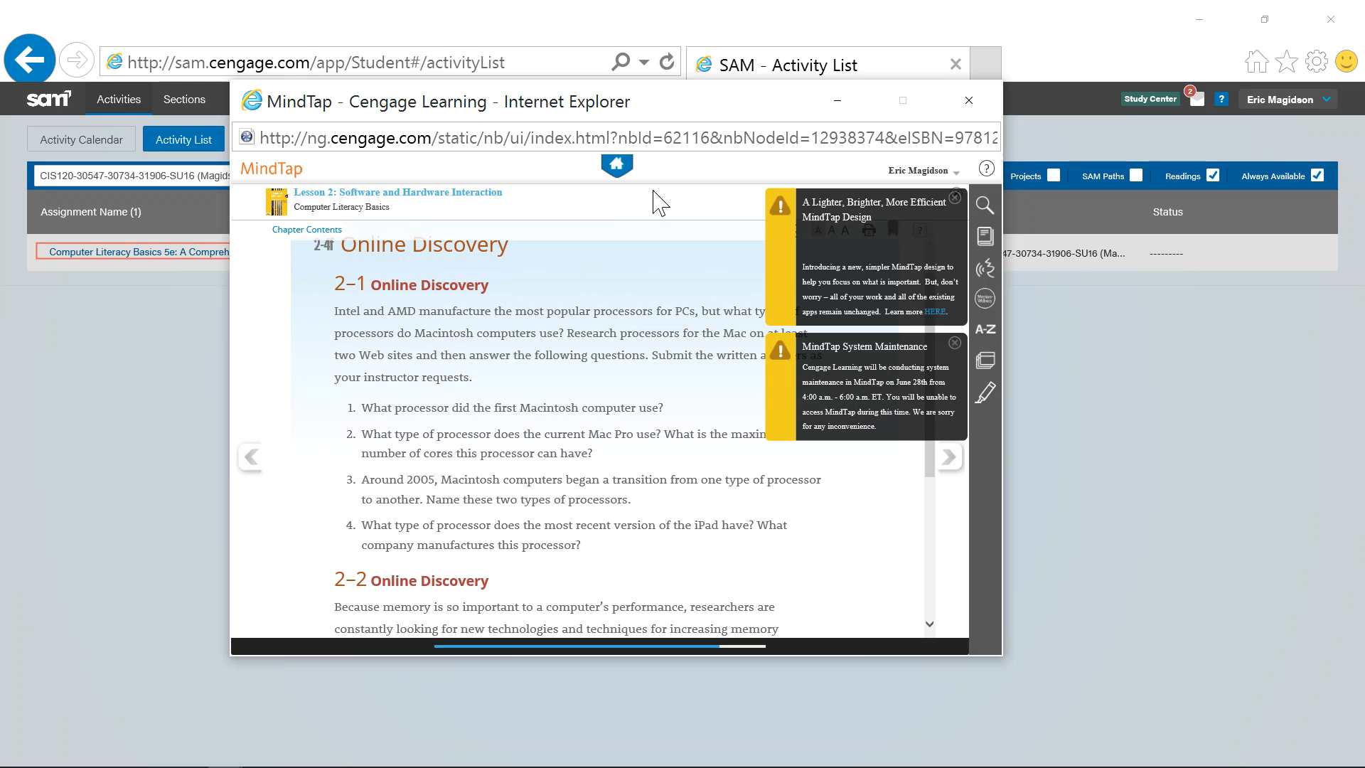
mouse_move(930, 118)
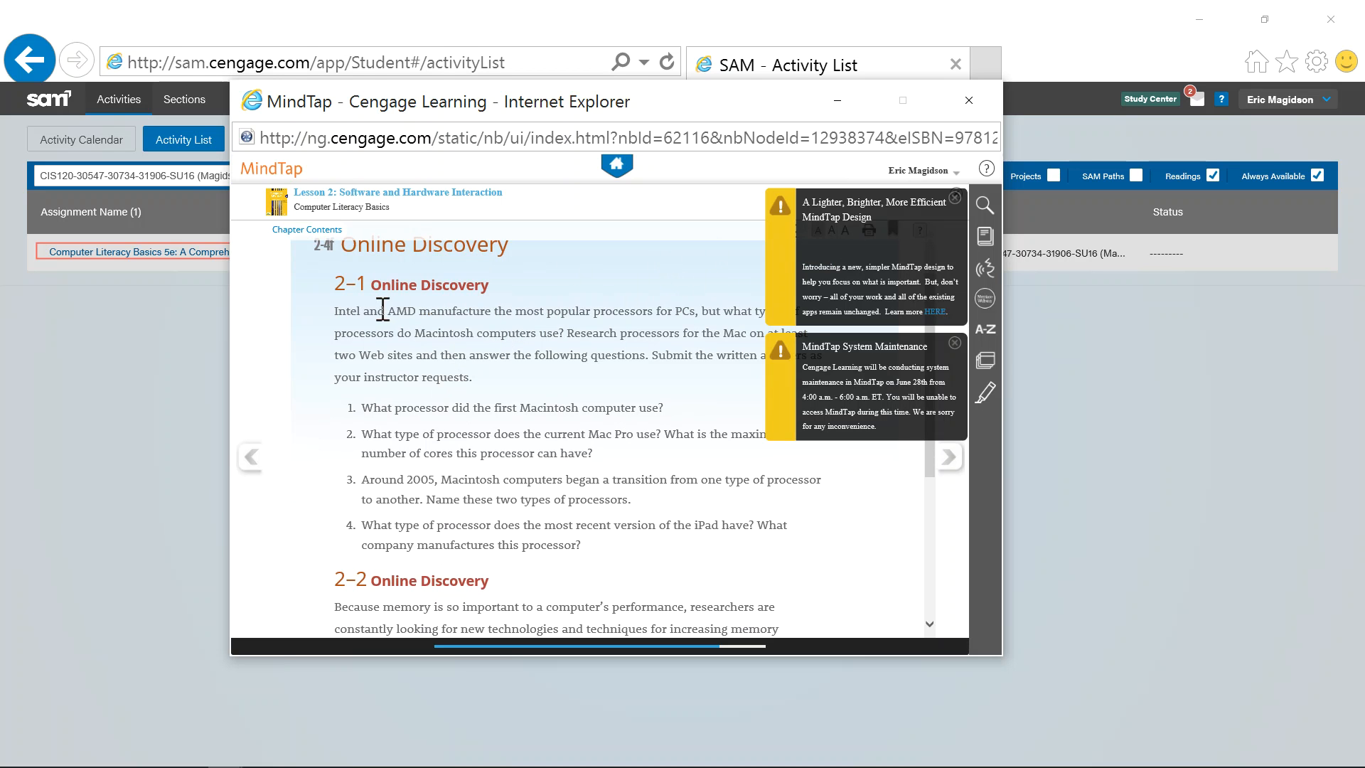
mouse_move(985, 269)
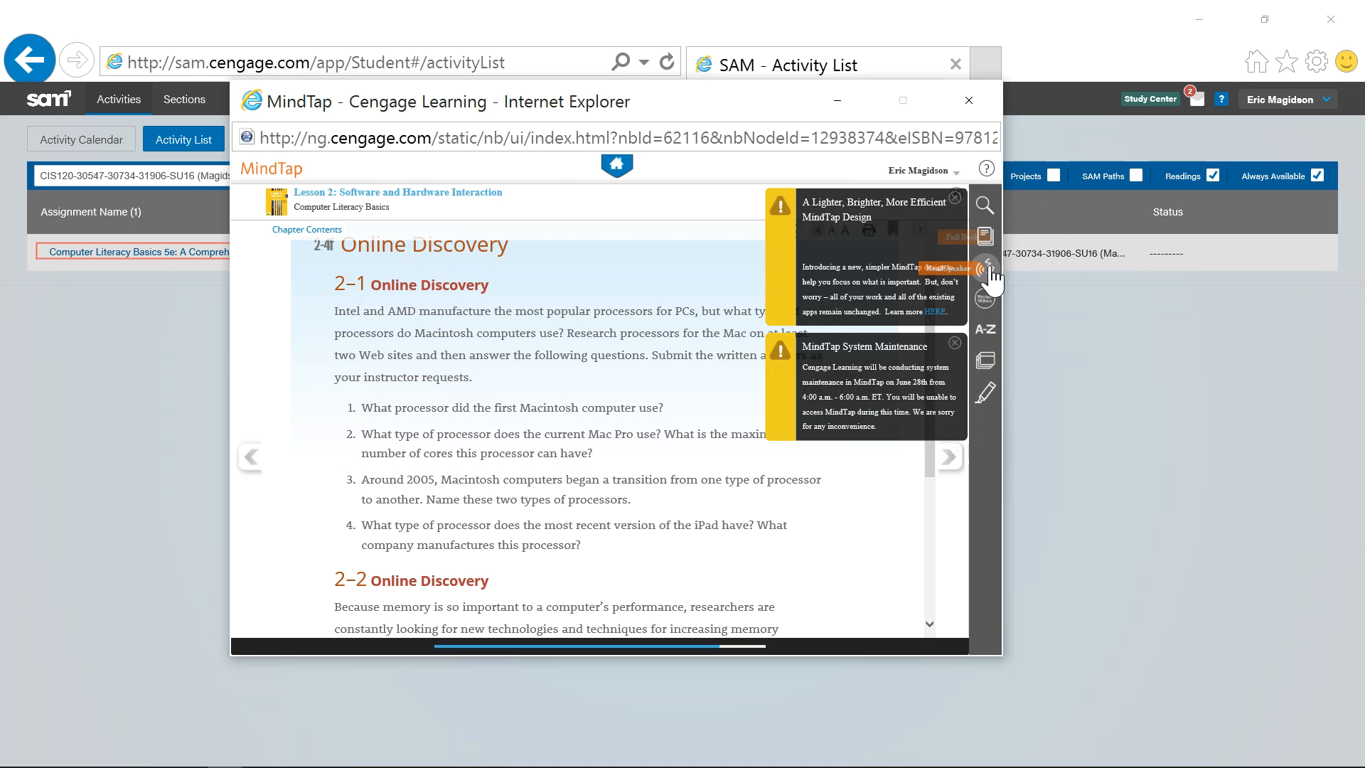
mouse_move(987, 298)
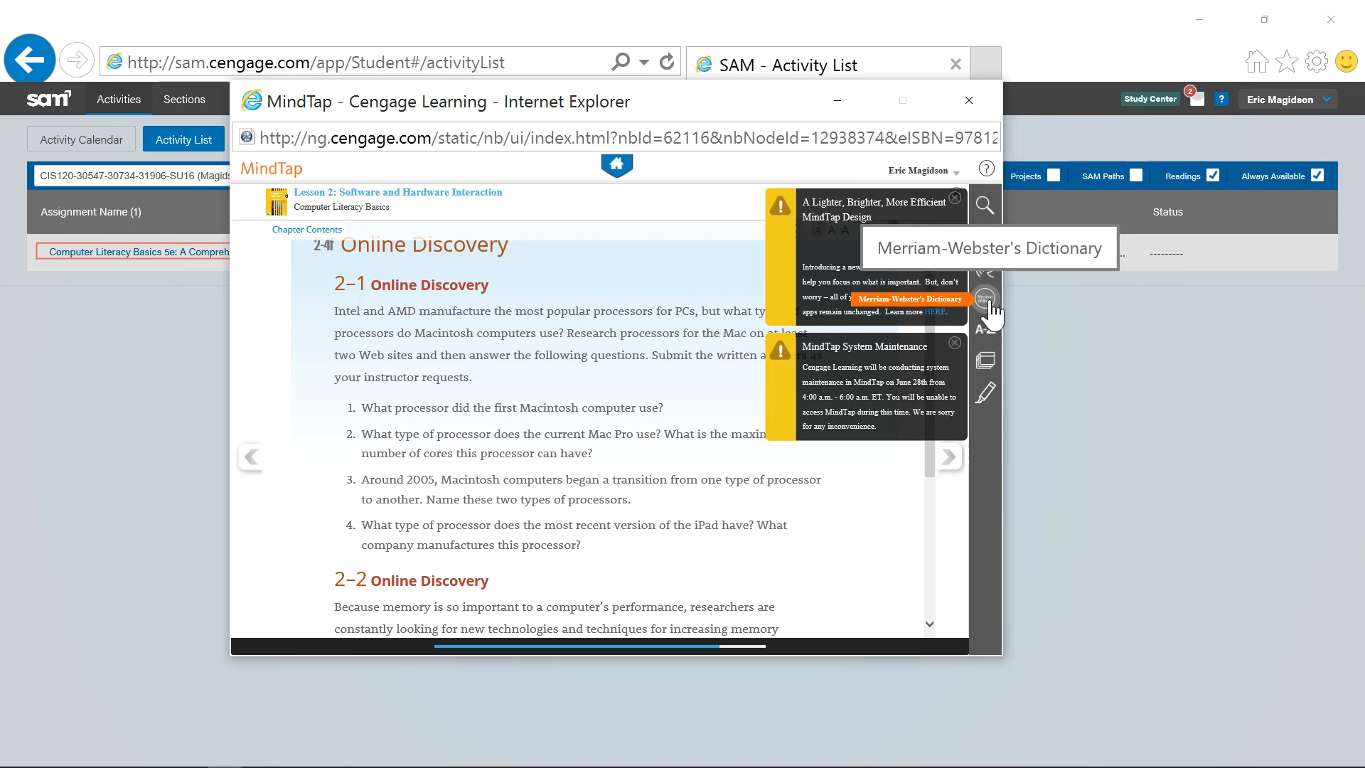